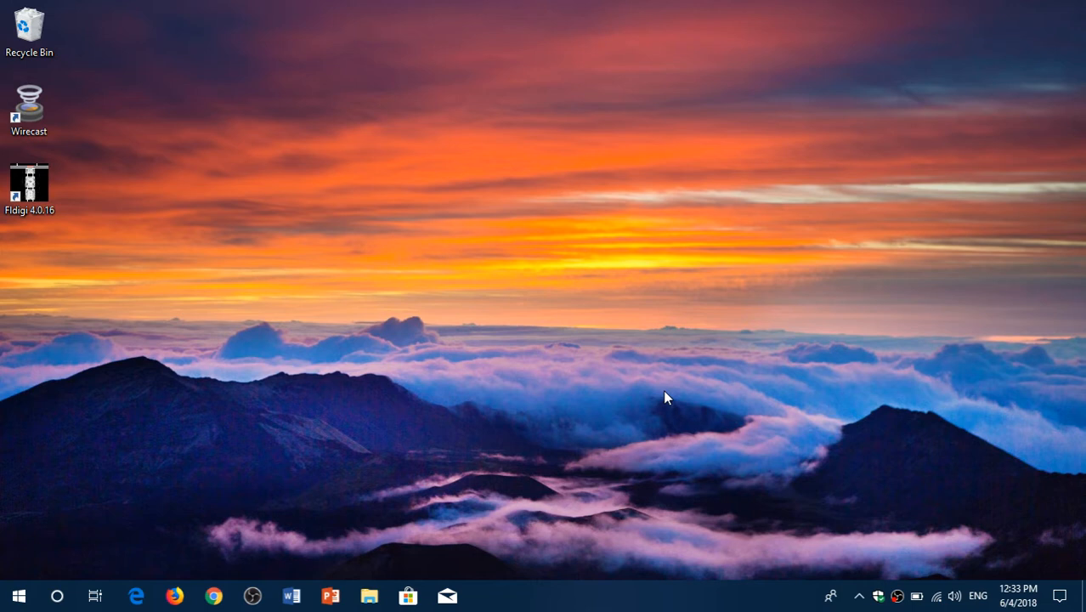
pyautogui.moveTo(204, 310)
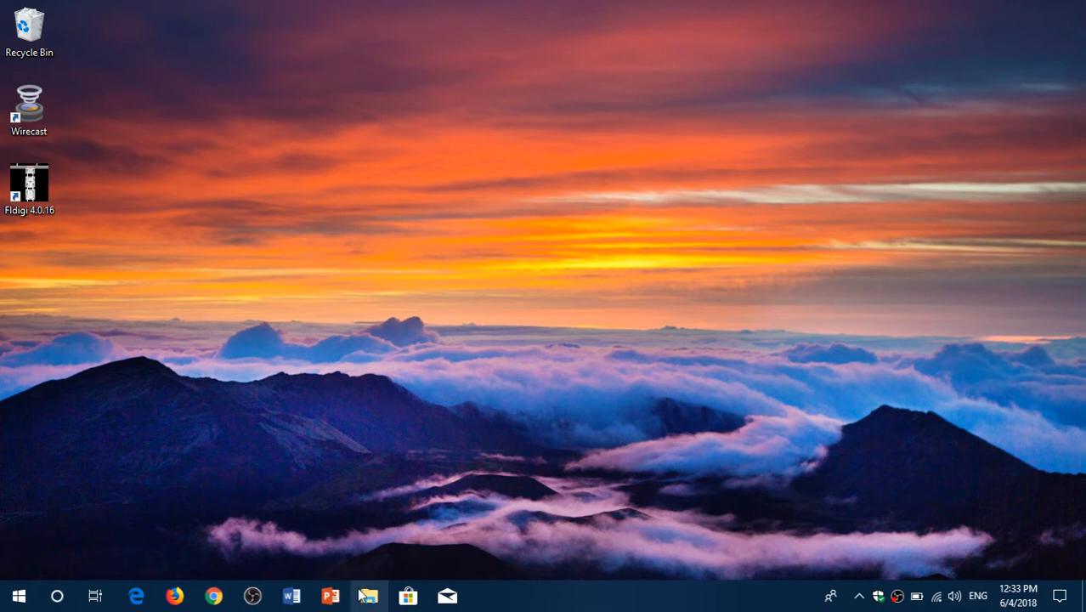
# - Open a File Explorer window at Quick access from the taskbar, ribbon still collapsed
pyautogui.click(367, 595)
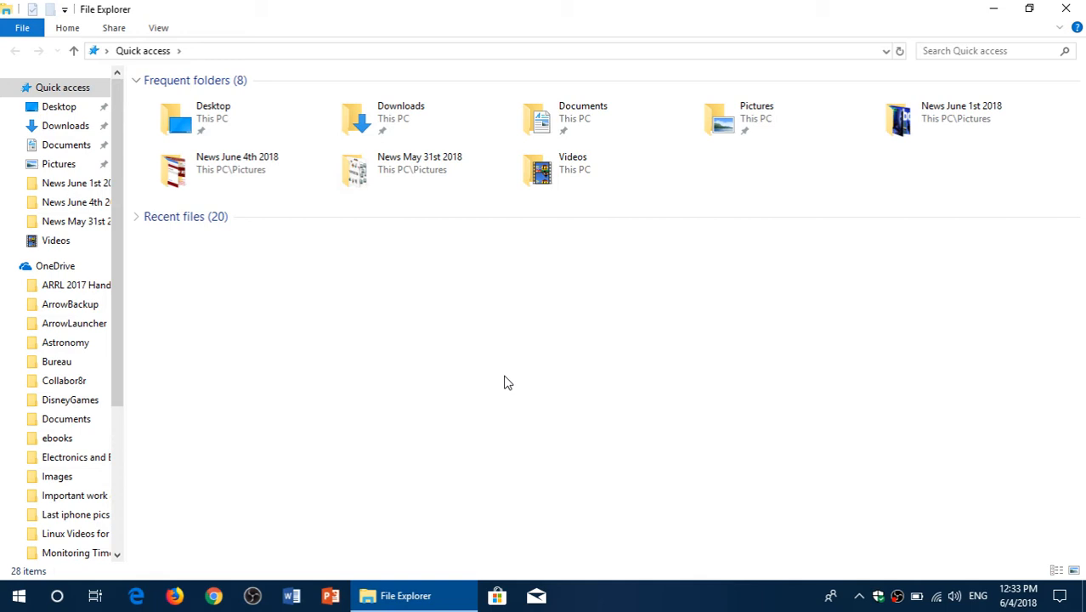
pyautogui.moveTo(388, 304)
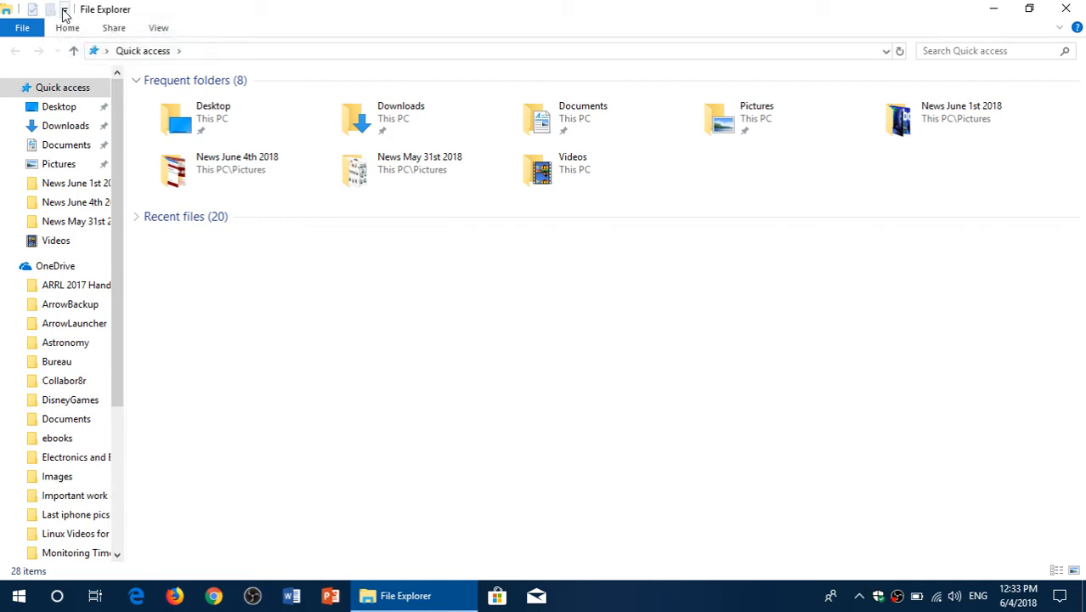
pyautogui.moveTo(78, 15)
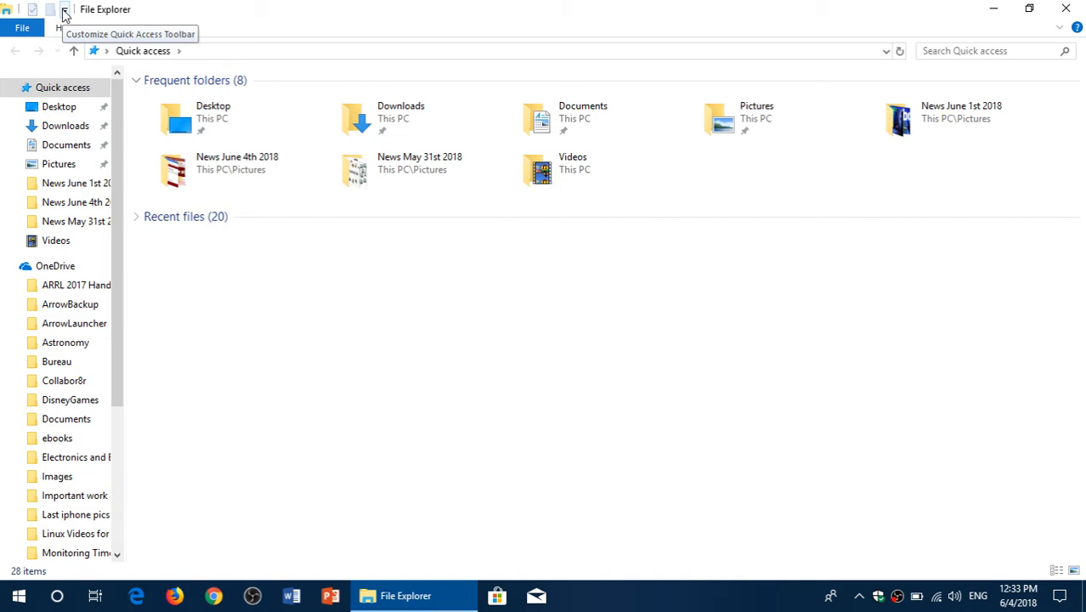
# - Uncheck 'Minimize the Ribbon' in the Customize Quick Access Toolbar menu
pyautogui.click(67, 17)
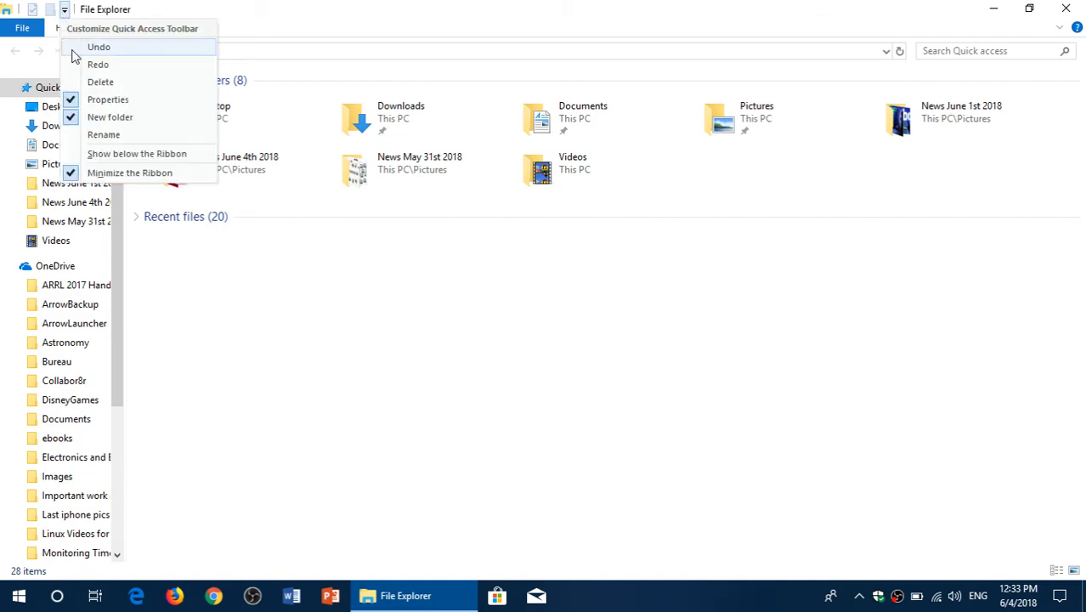
pyautogui.moveTo(129, 173)
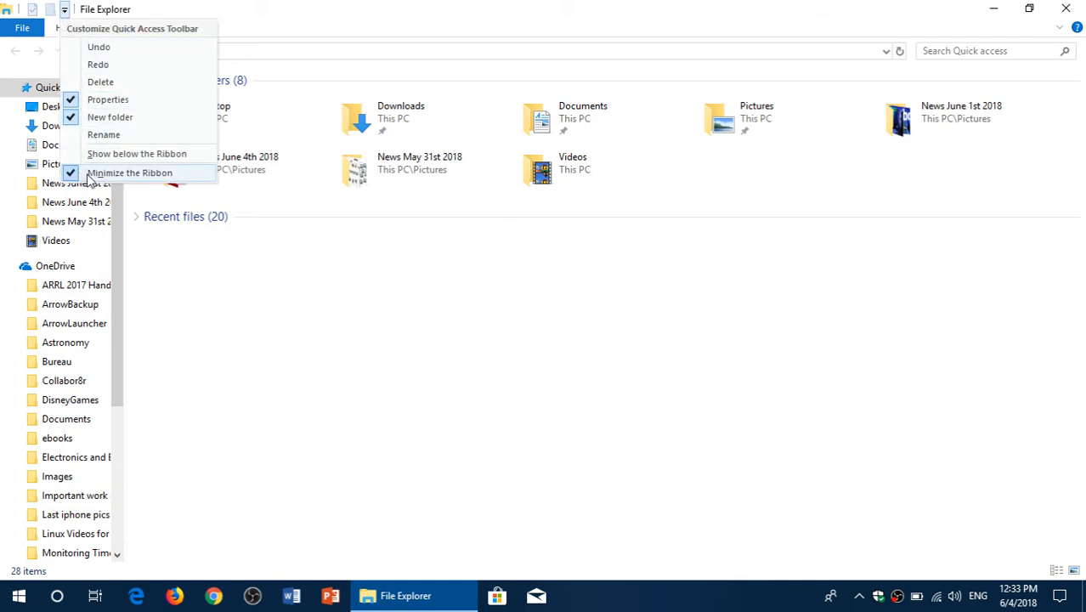
pyautogui.moveTo(115, 181)
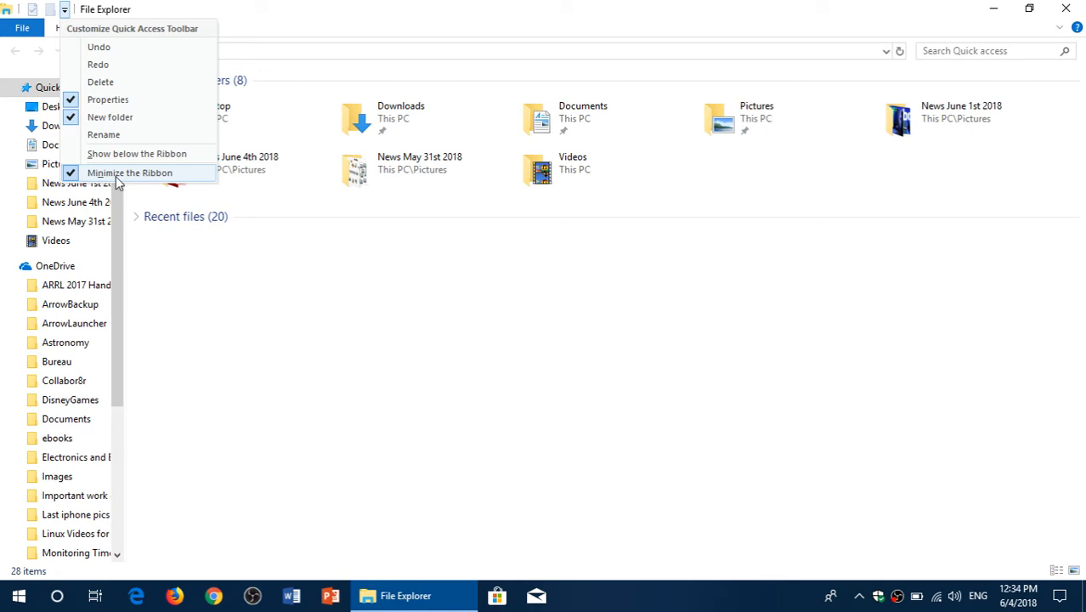
pyautogui.click(129, 173)
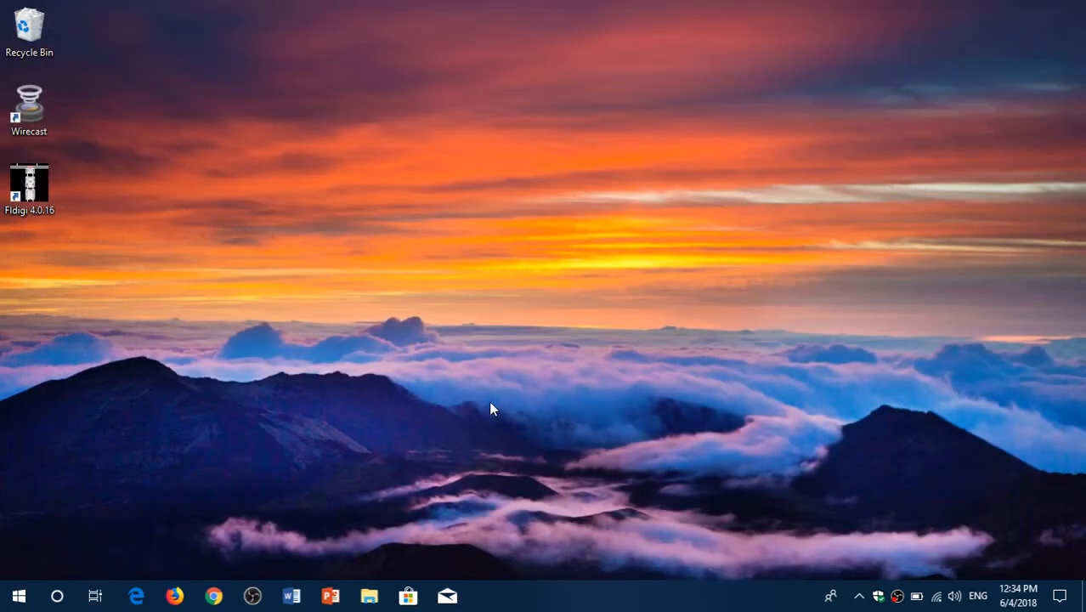
# - Reopen File Explorer to confirm the Home ribbon stays expanded, then close it
pyautogui.click(367, 595)
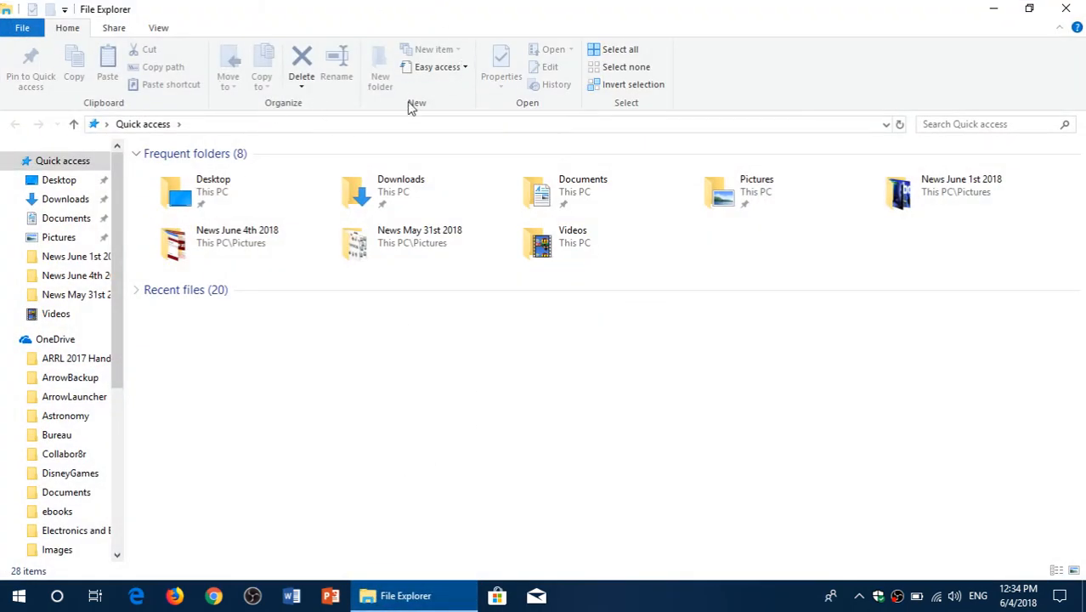
pyautogui.moveTo(394, 409)
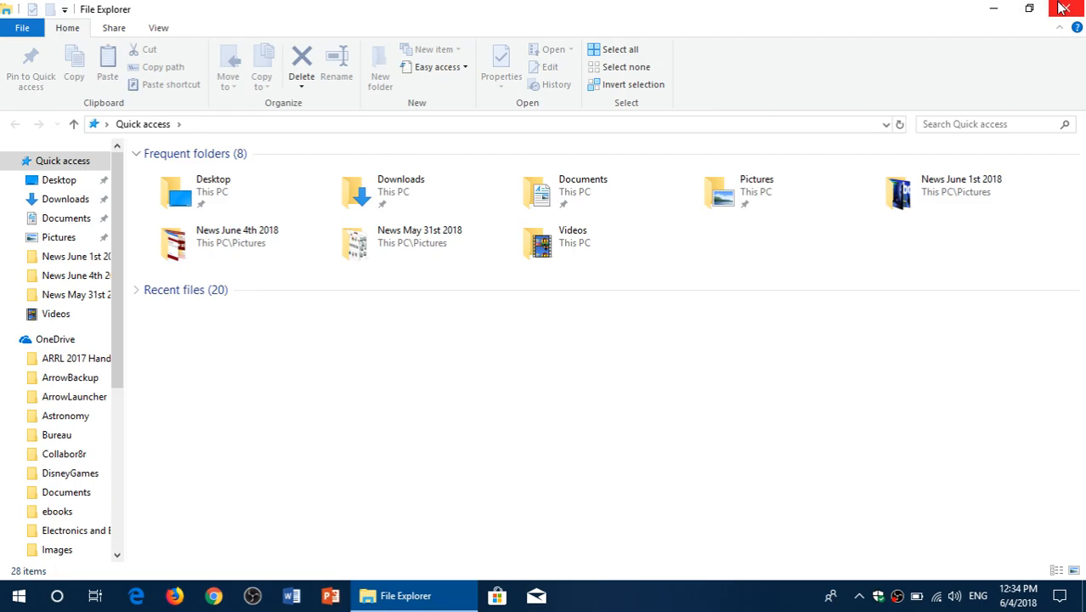
pyautogui.click(1068, 8)
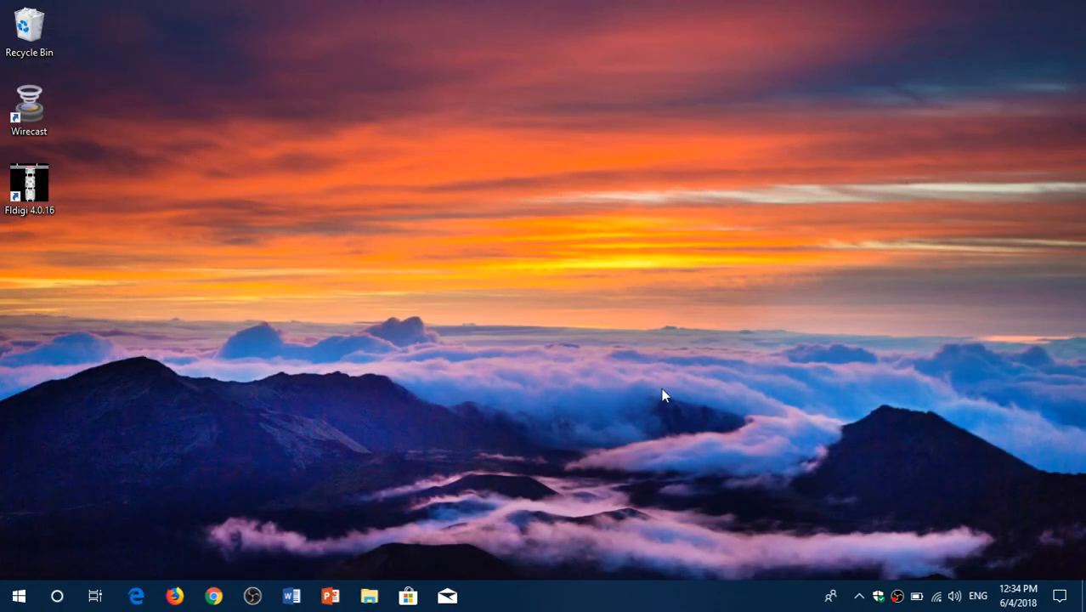